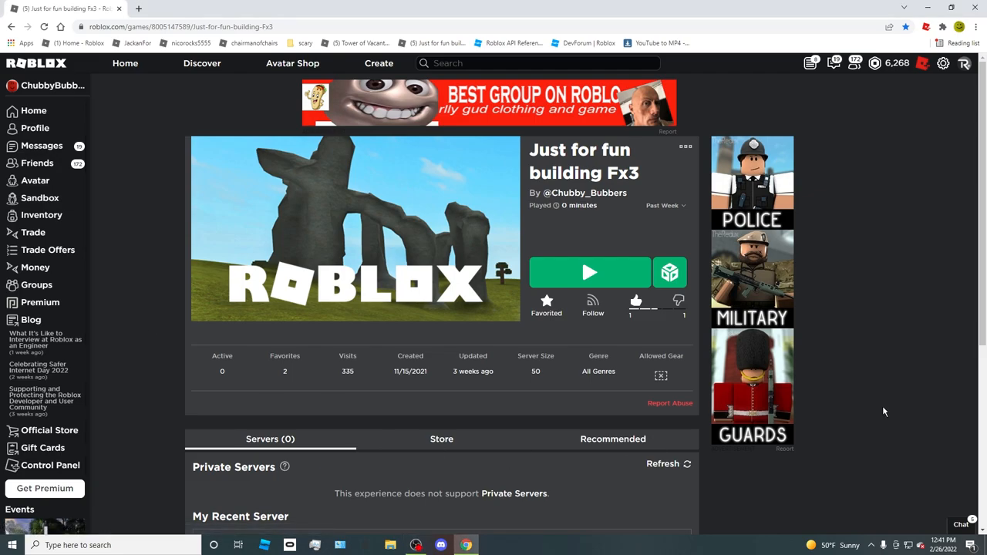
- Launch the Just for fun building Fx3 experience from its Chrome game page
click(590, 273)
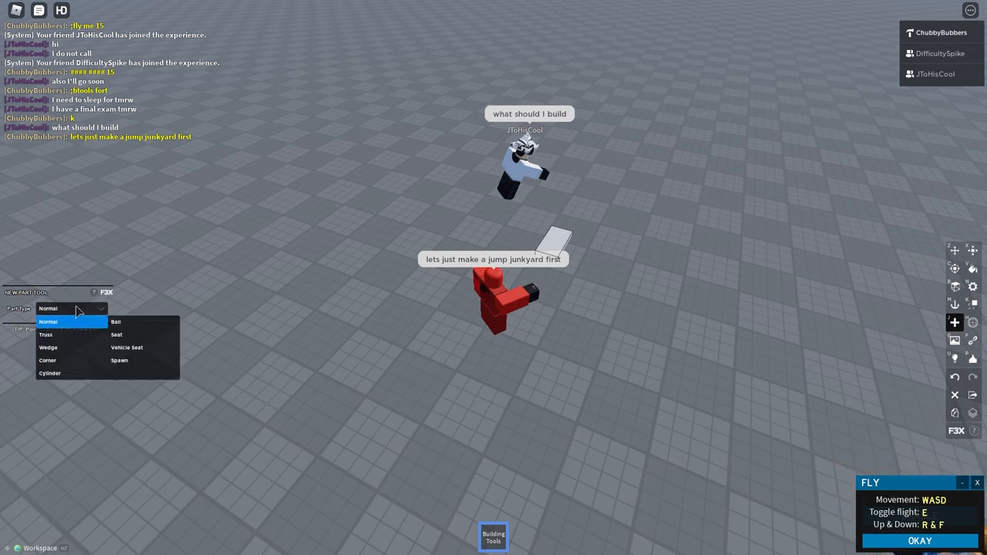
- Equip F3X Building Tools and place the first small white block on the baseplate
click(954, 251)
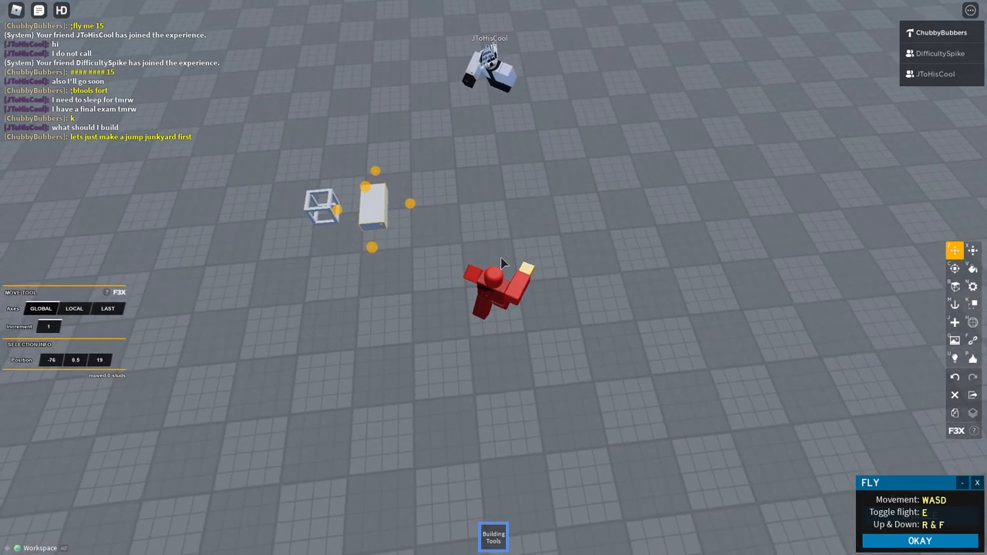
click(69, 308)
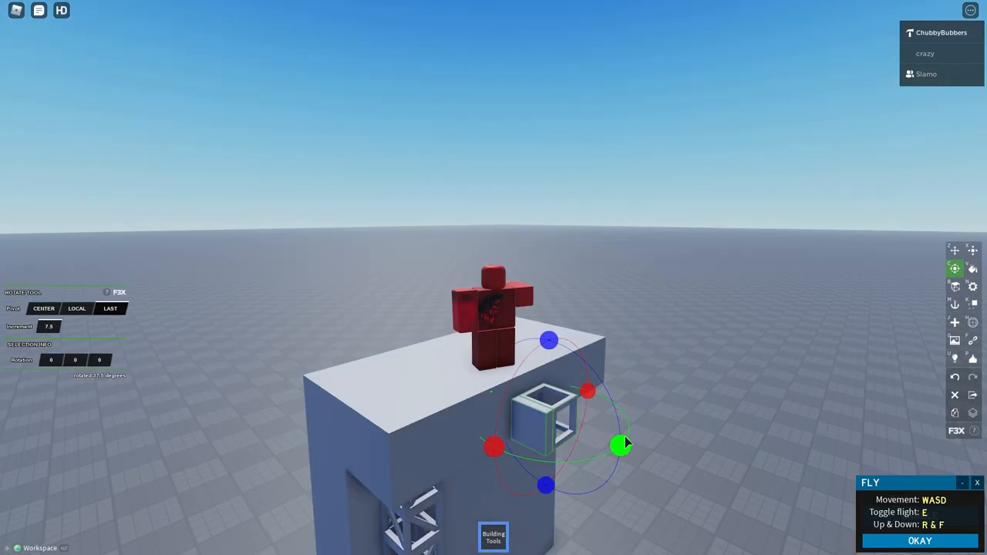
- Add small jump blocks, a wedge and a cylinder bar near the tall pillars
click(955, 249)
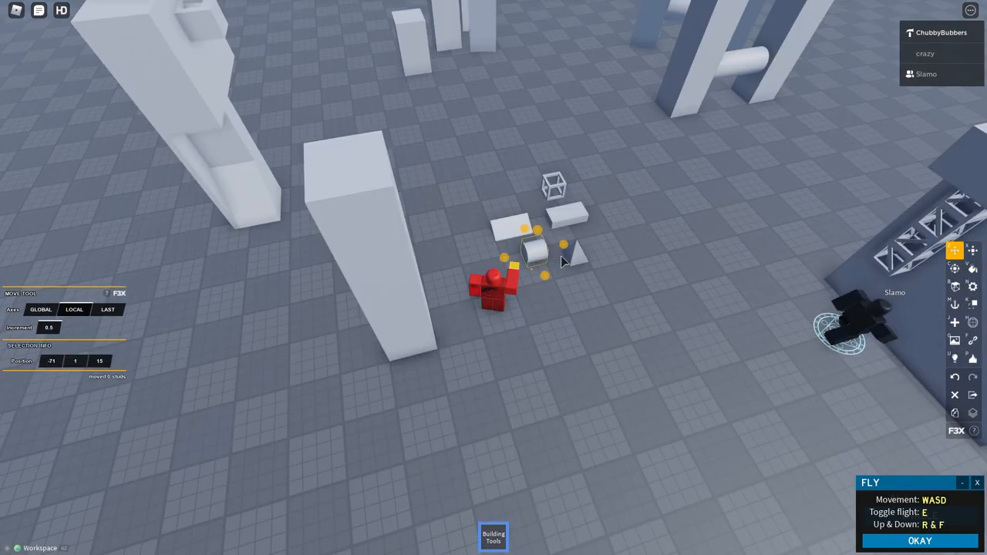
- Finish positioning the remaining parts and put away the Building Tools for an overview
click(955, 250)
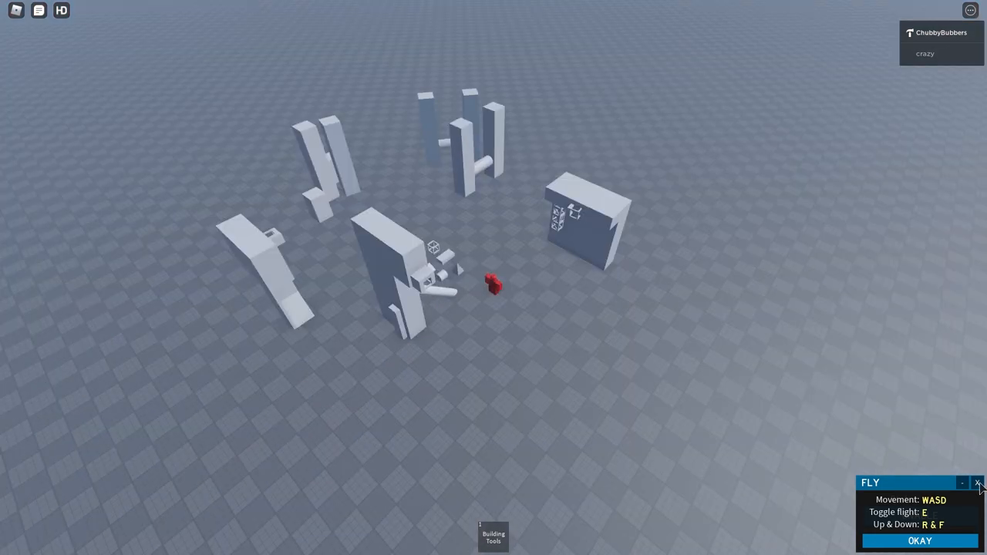
- Export the jump course as creation ID chju and close the ID notice
click(979, 482)
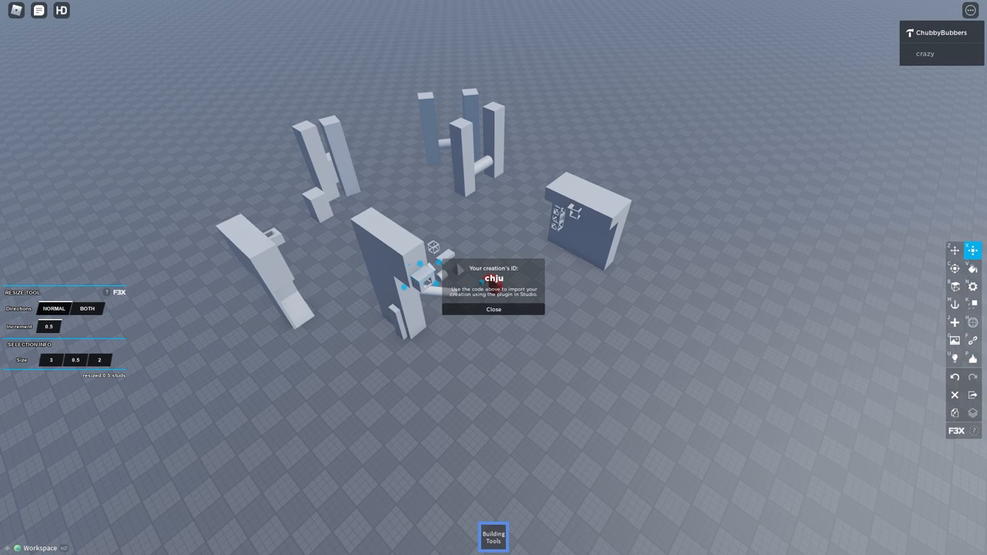
click(493, 309)
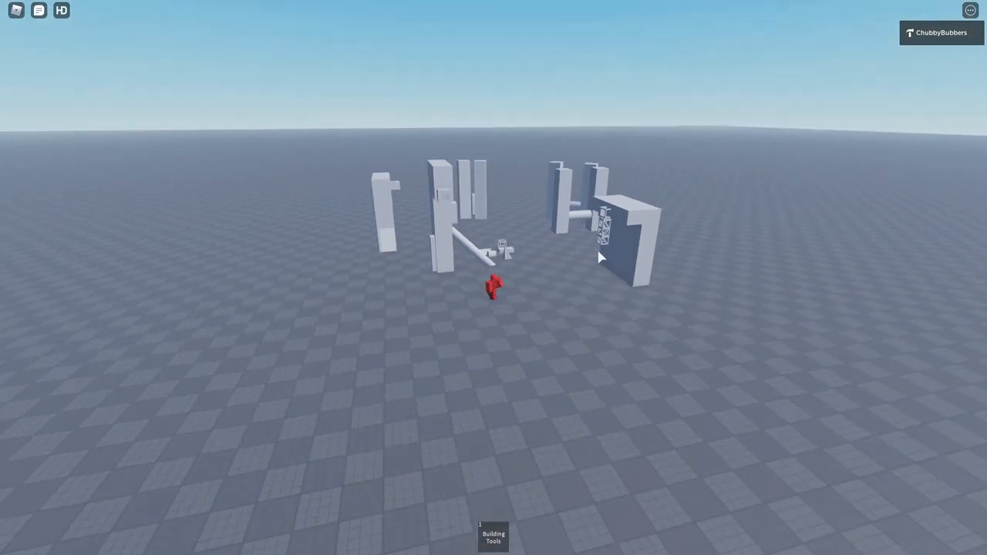